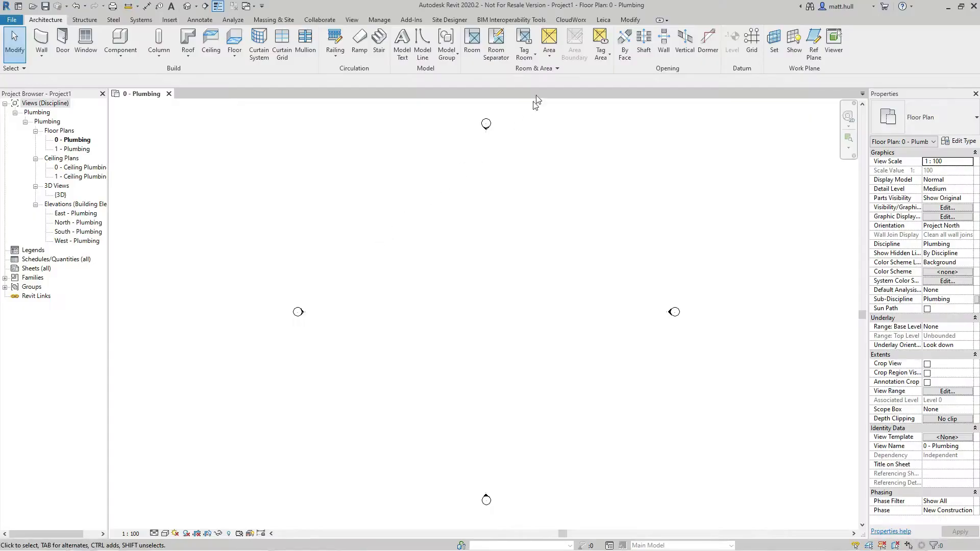
Open the tank-area LGS point cloud through CloudWorx into 3D View 1
click(570, 19)
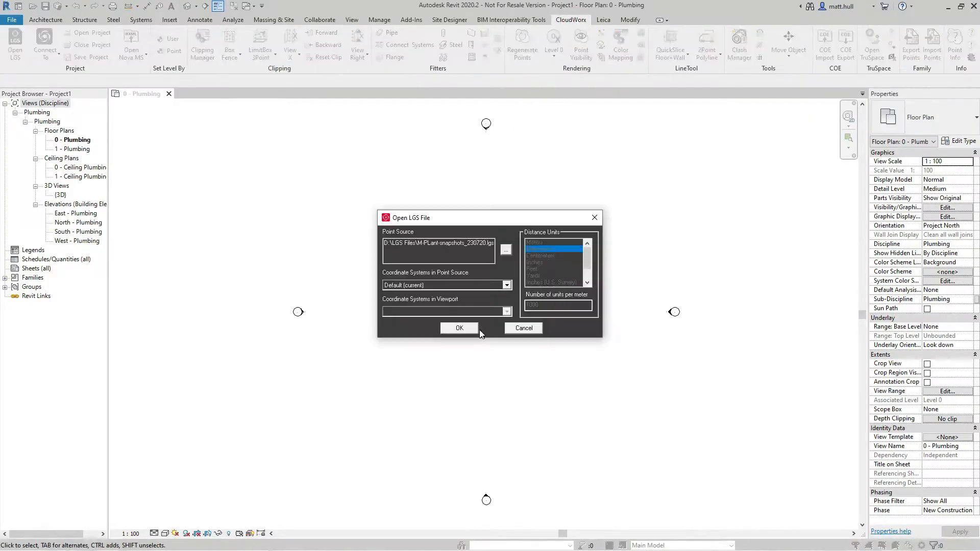
click(460, 327)
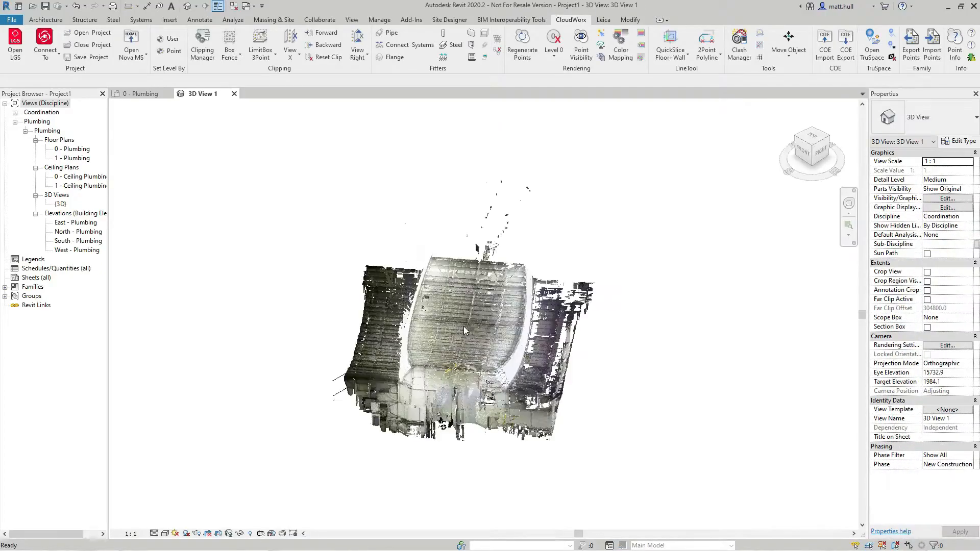
Zoom the 3D view in on the tank and its vertical pipe
click(827, 150)
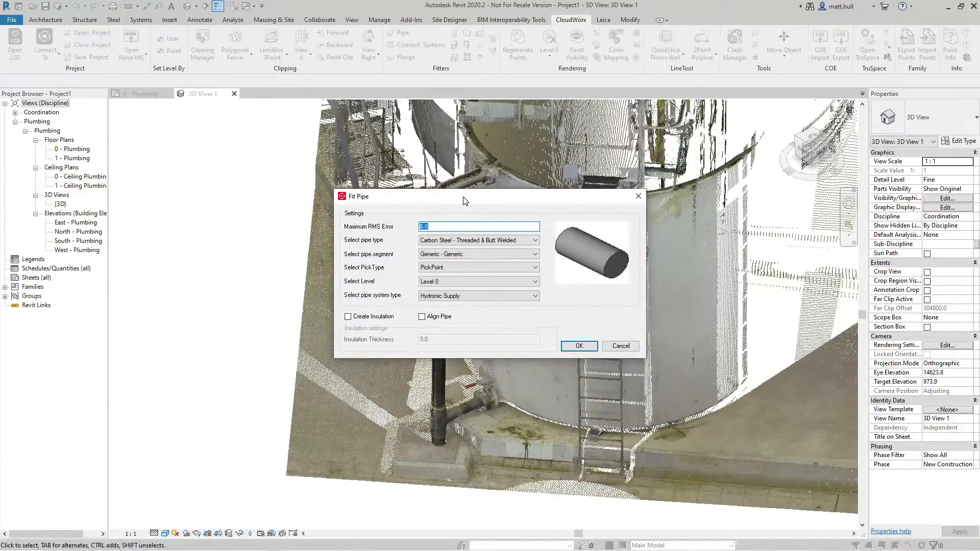
Fit pipe as Carbon Steel - Threaded & Butt Welded on the Hydronic Supply system
click(479, 240)
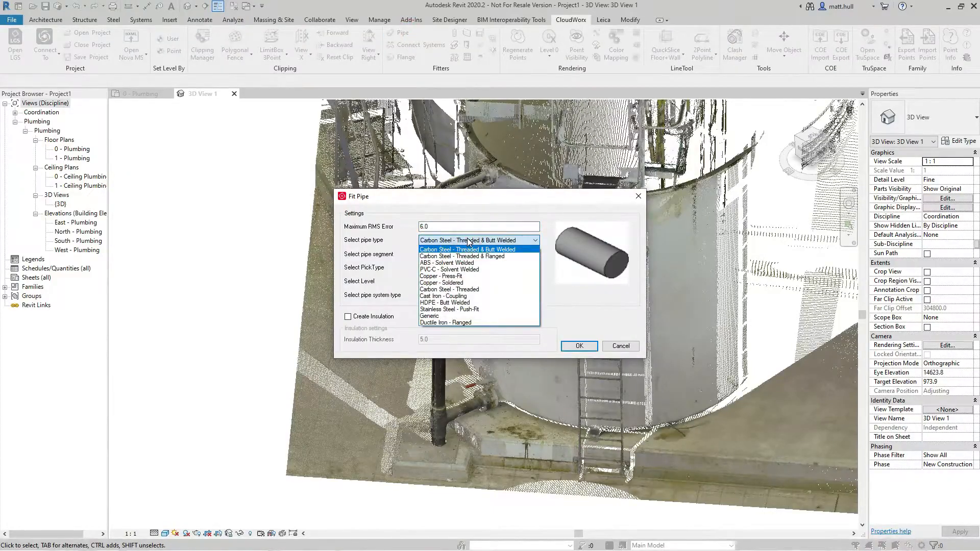
click(479, 254)
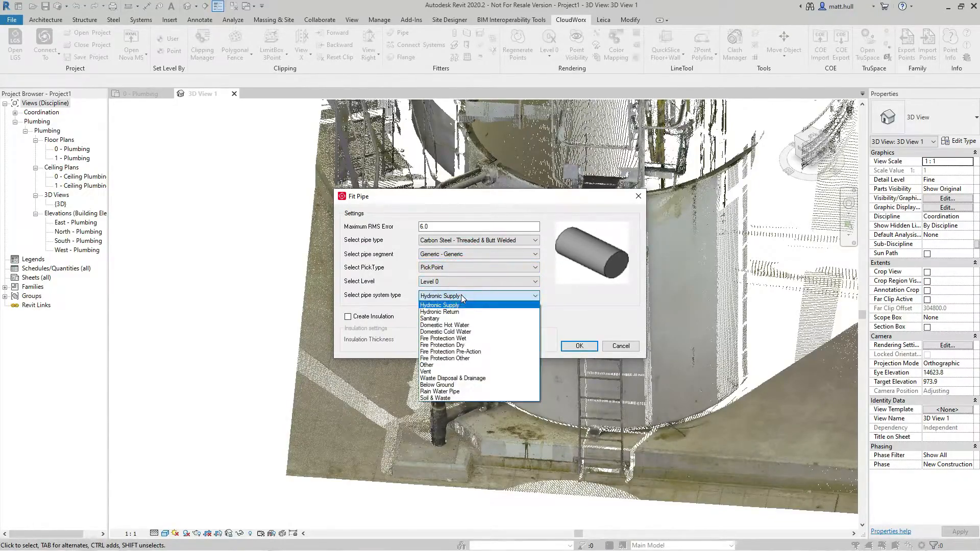
click(440, 305)
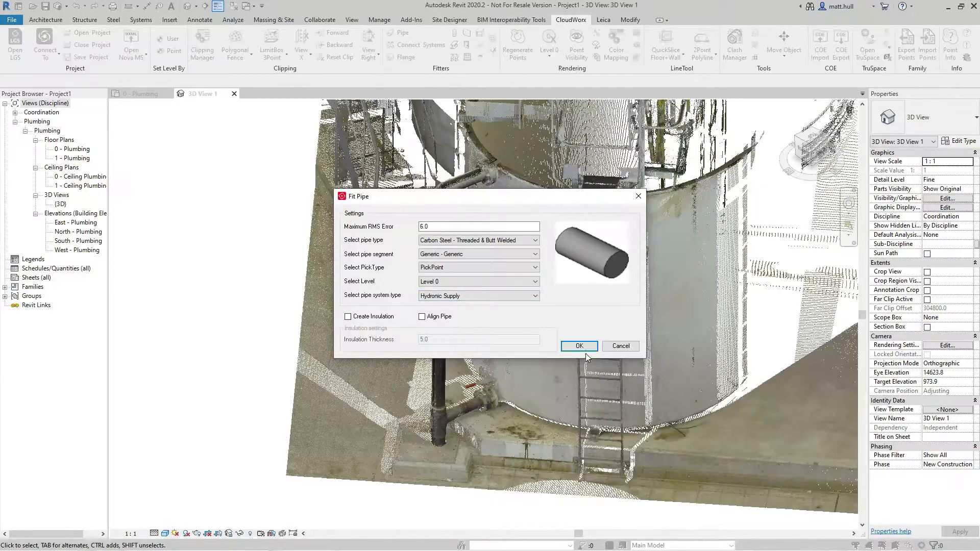
click(579, 347)
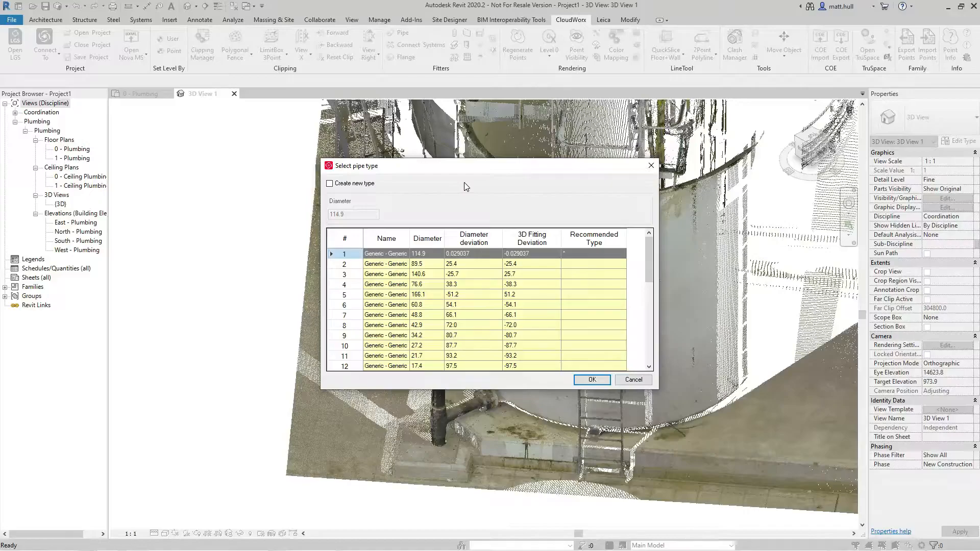
mouse_move(445, 260)
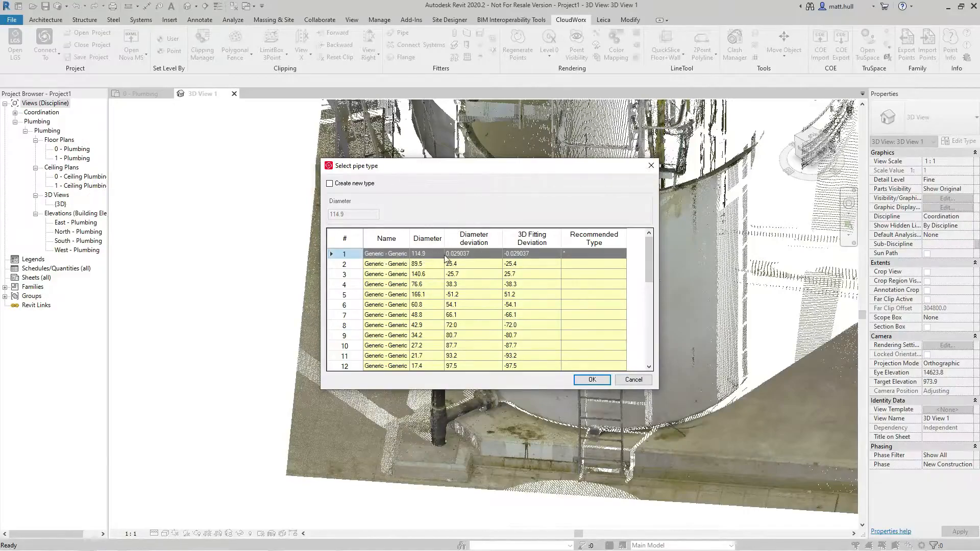
mouse_move(483, 257)
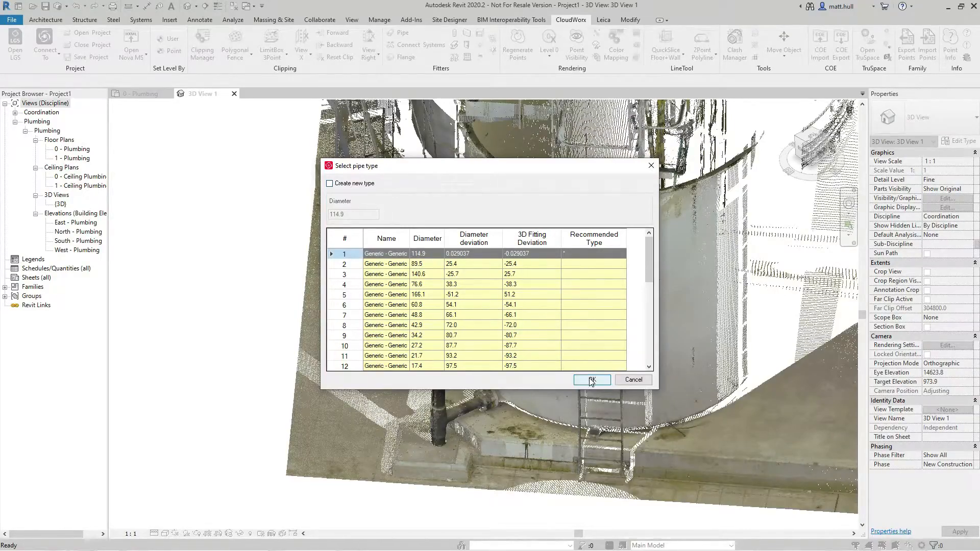
Accept the Generic 114.9 pipe, seed the horizontal run, and accept its size
click(593, 380)
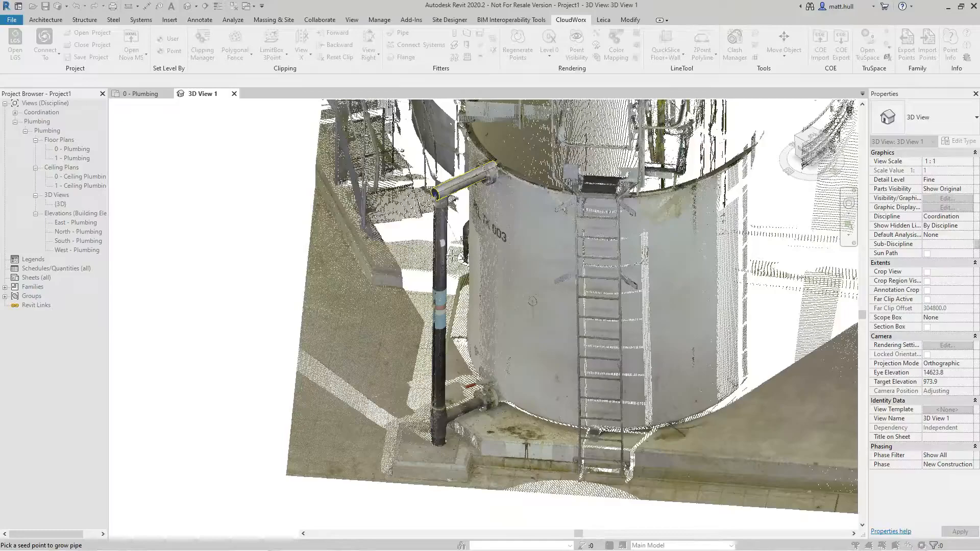
click(442, 256)
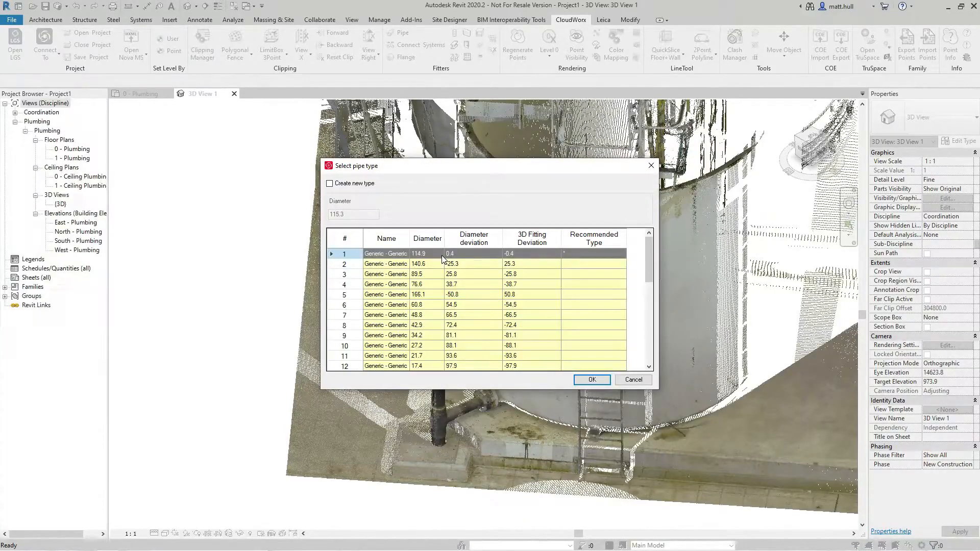
click(592, 380)
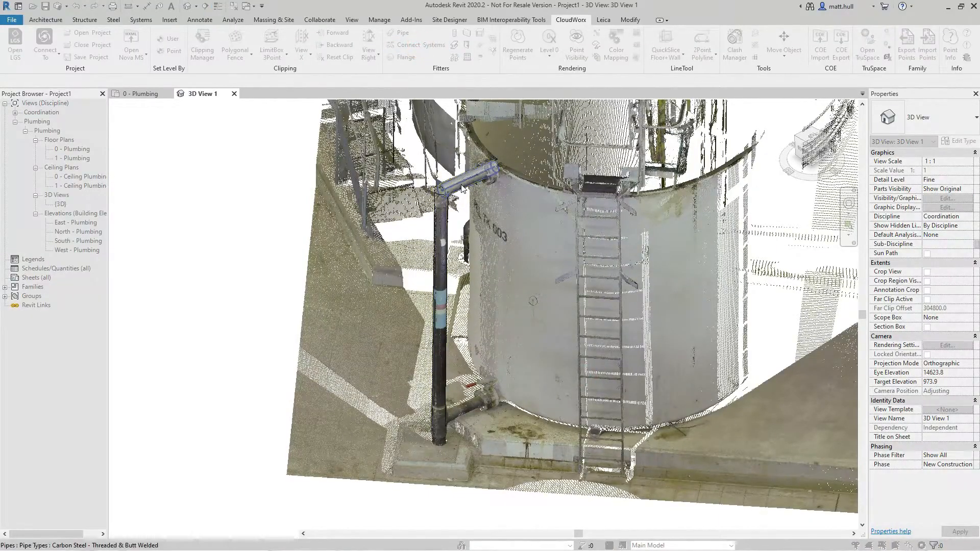
Connect the two fitted pipes with an Elbow - Plain - PVC-C [Standard] fitting
click(445, 244)
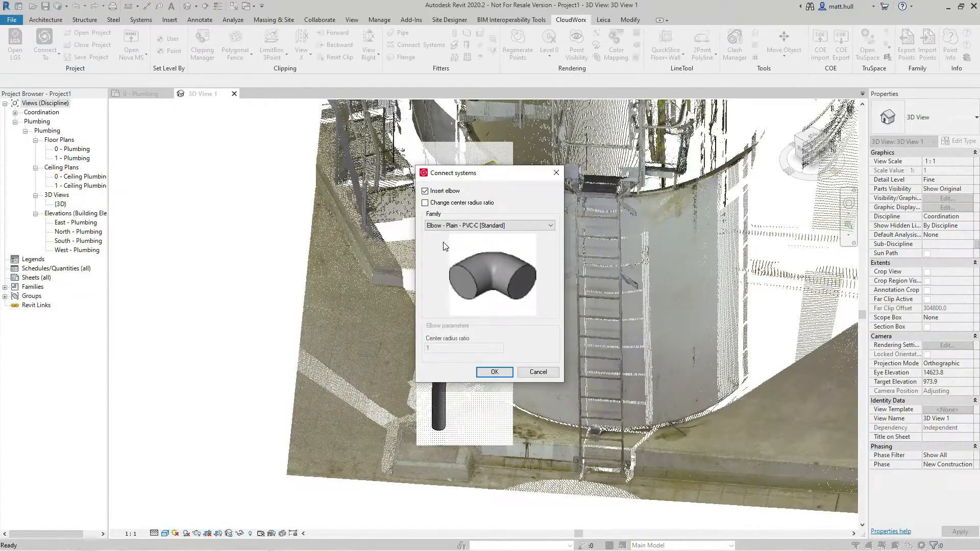
click(550, 225)
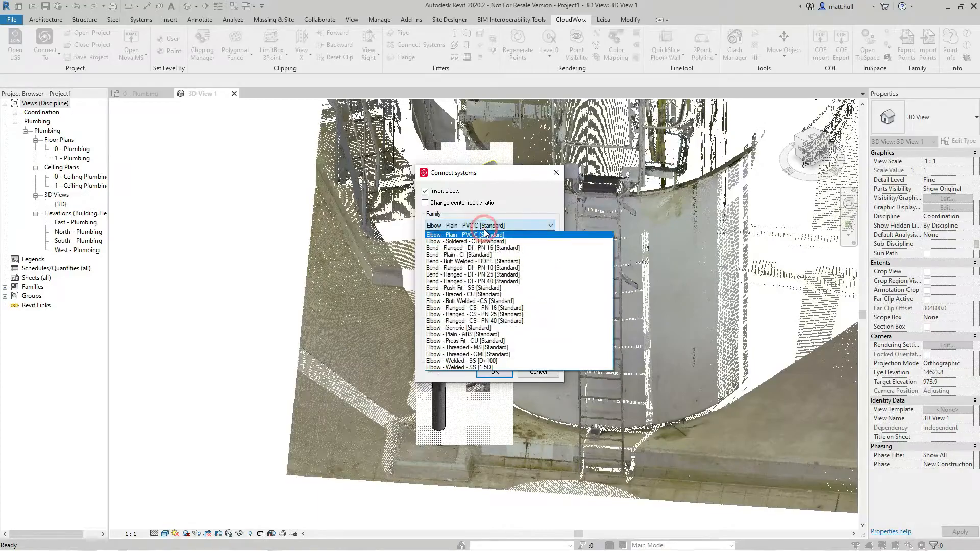
click(465, 234)
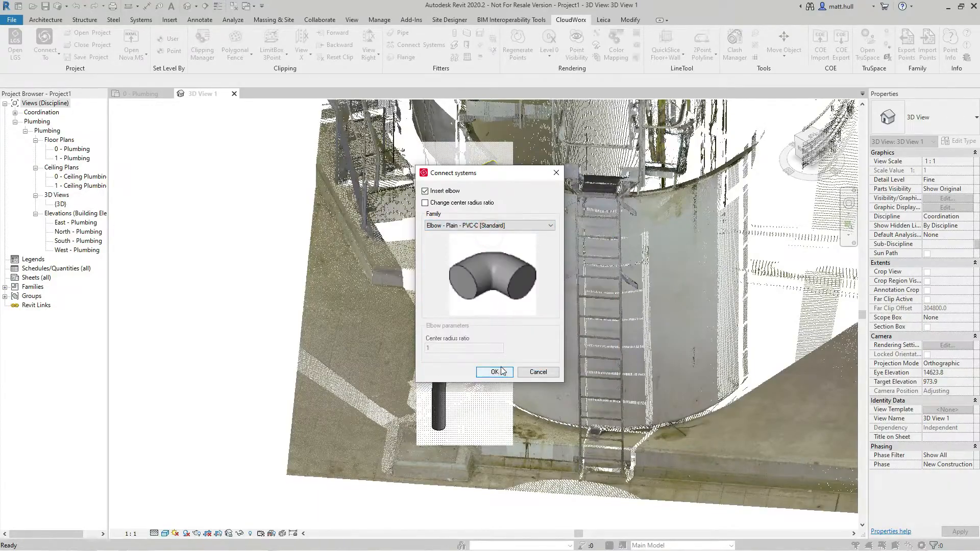
click(494, 372)
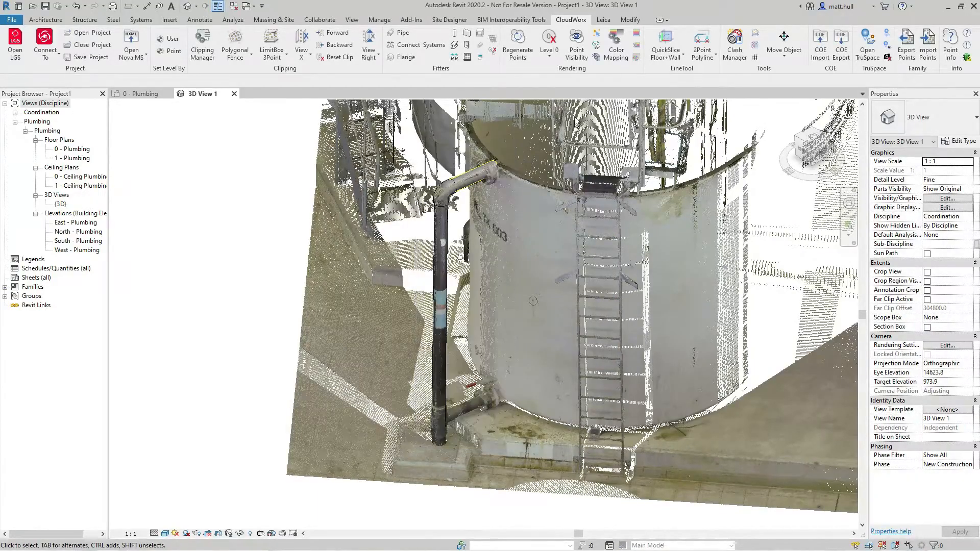
click(576, 44)
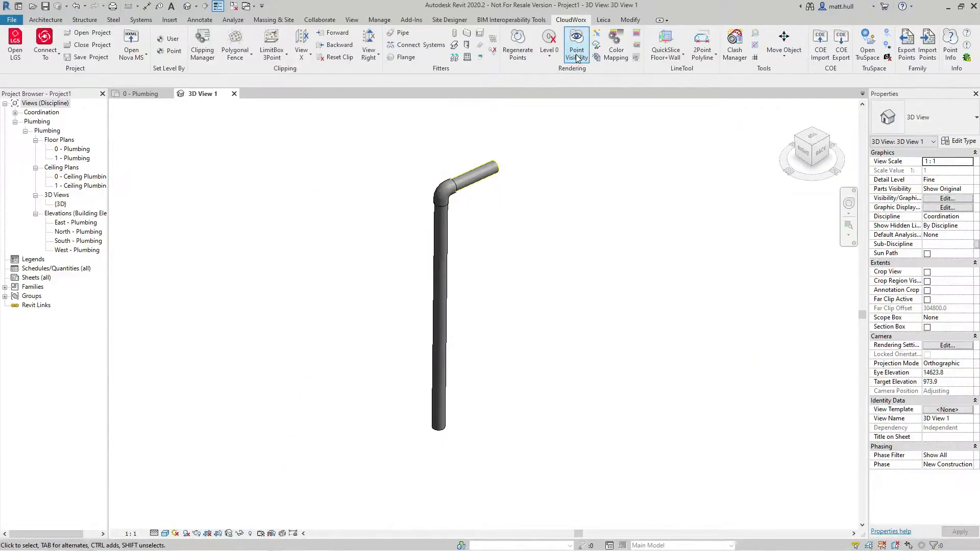
click(576, 39)
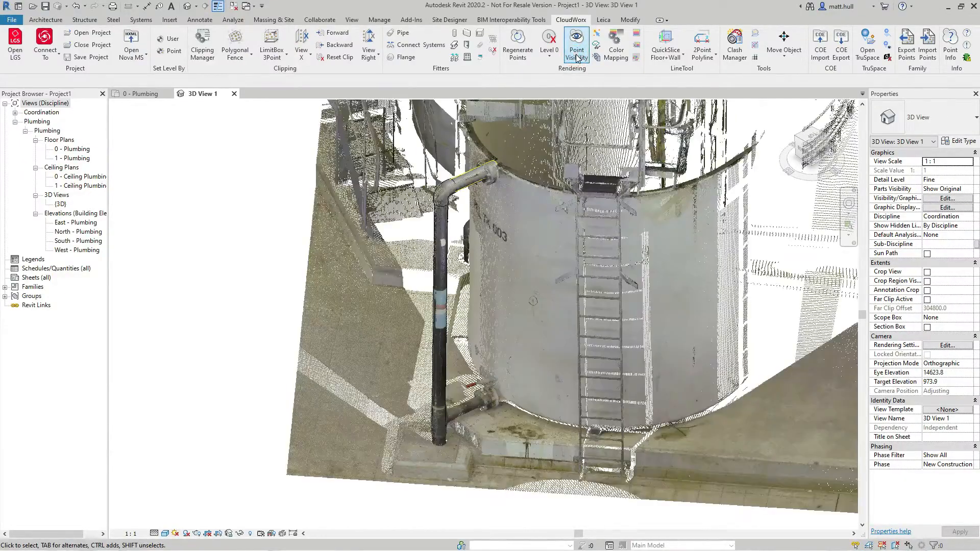